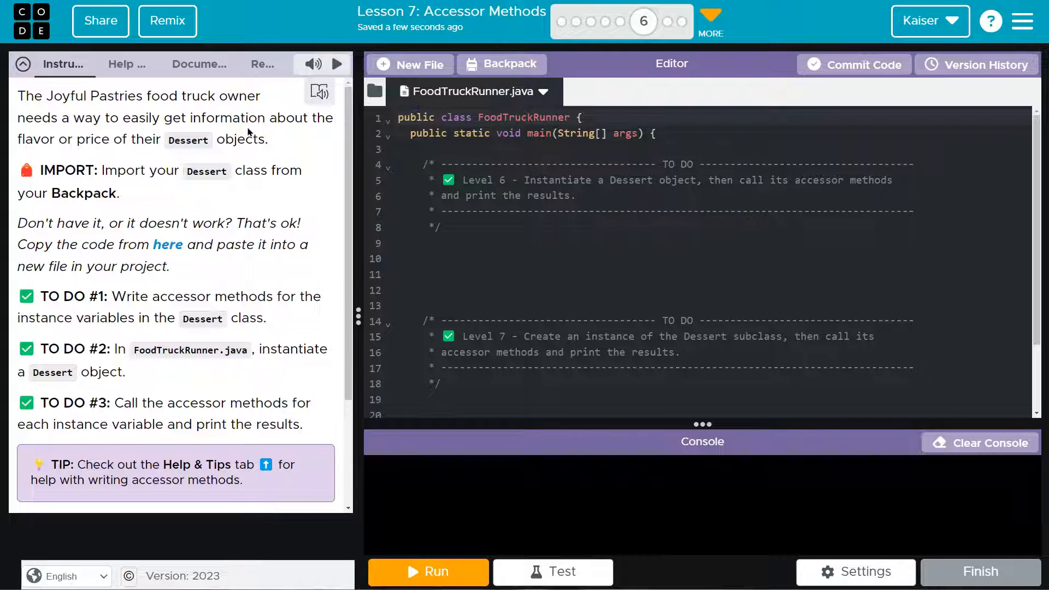
# Import the Dessert class from the Backpack into the project as Dessert.java.
pyautogui.doubleClick(206, 171)
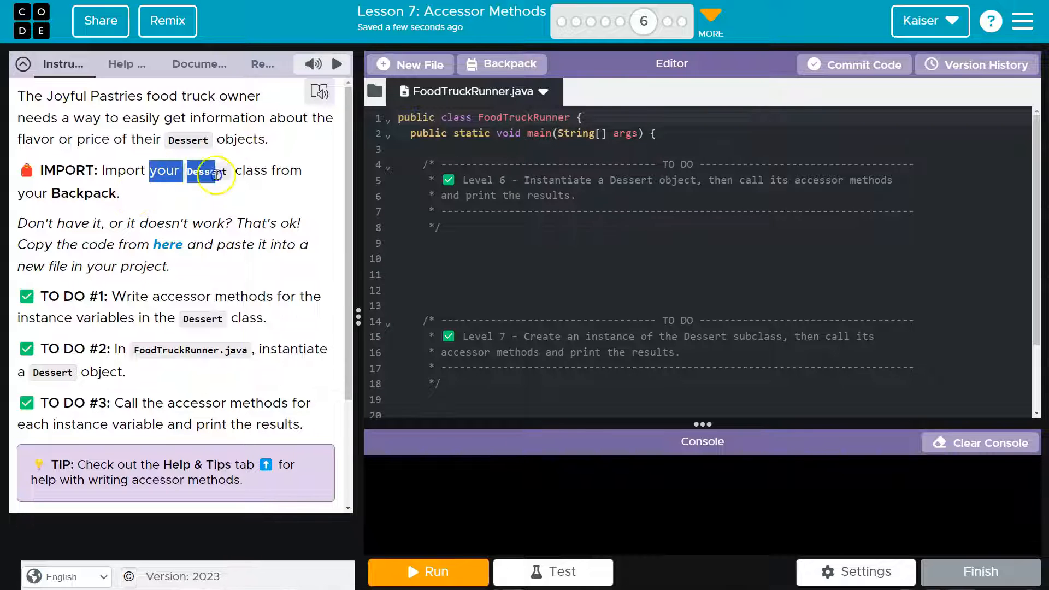
pyautogui.click(501, 64)
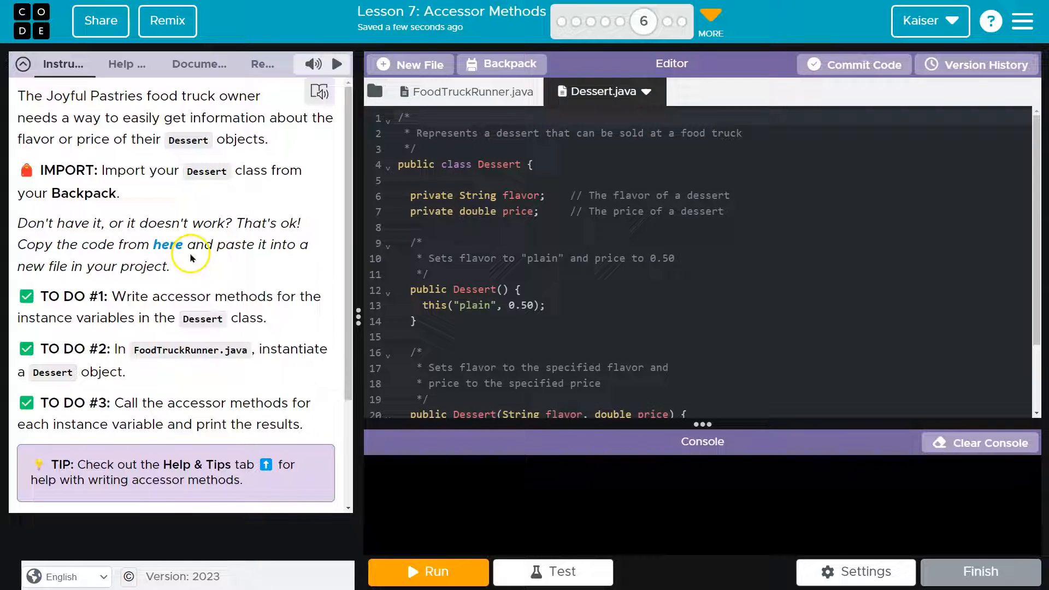
pyautogui.moveTo(170, 247)
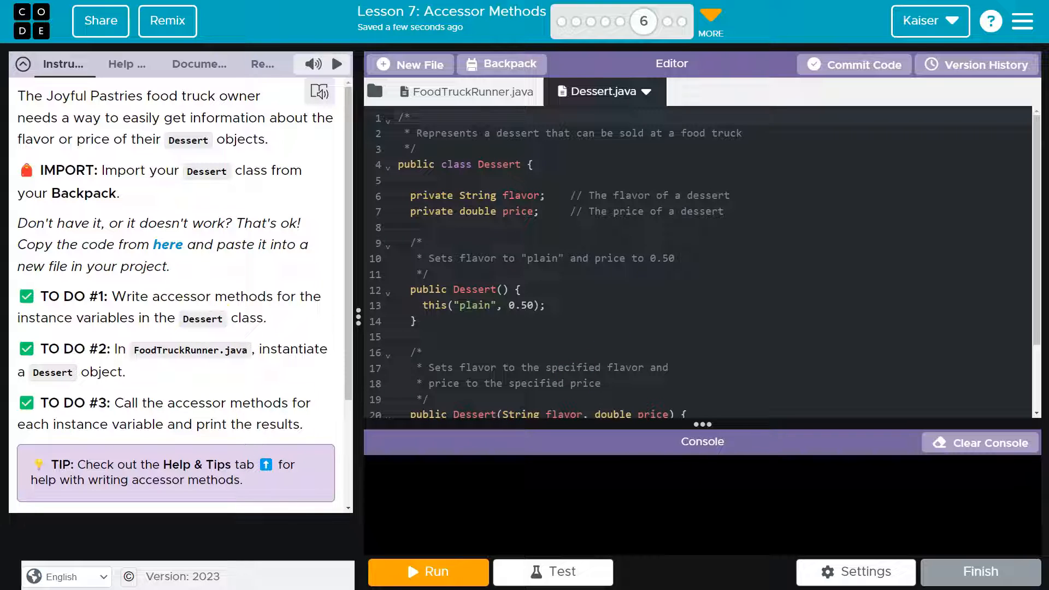
# Start the public String getFlavor() { method header below the Dessert constructors.
pyautogui.scroll(-3)
pyautogui.write('public')
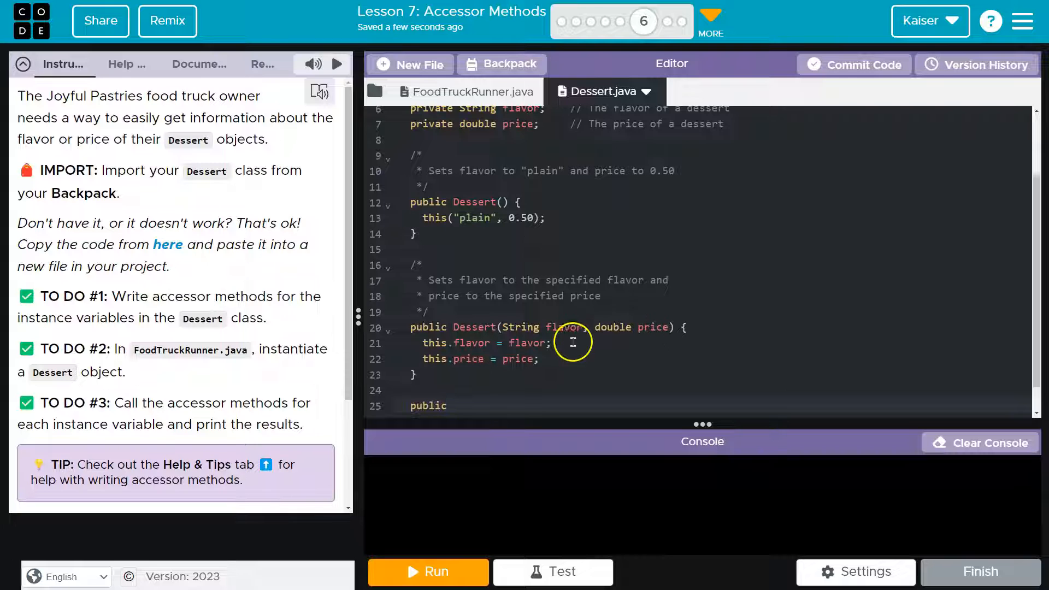
pyautogui.write('String getlavor')
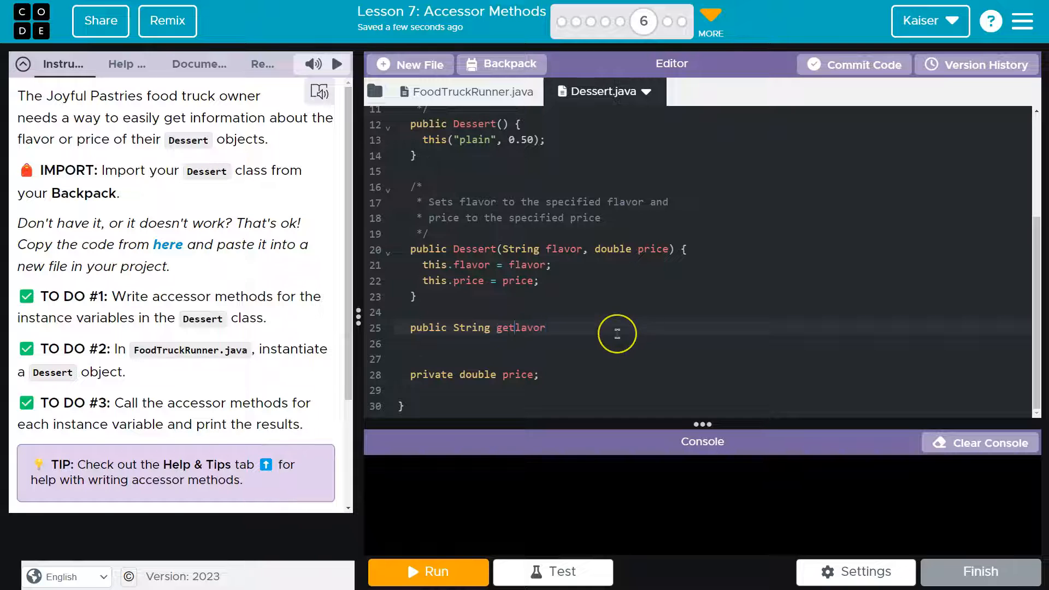
pyautogui.write('Flavor()')
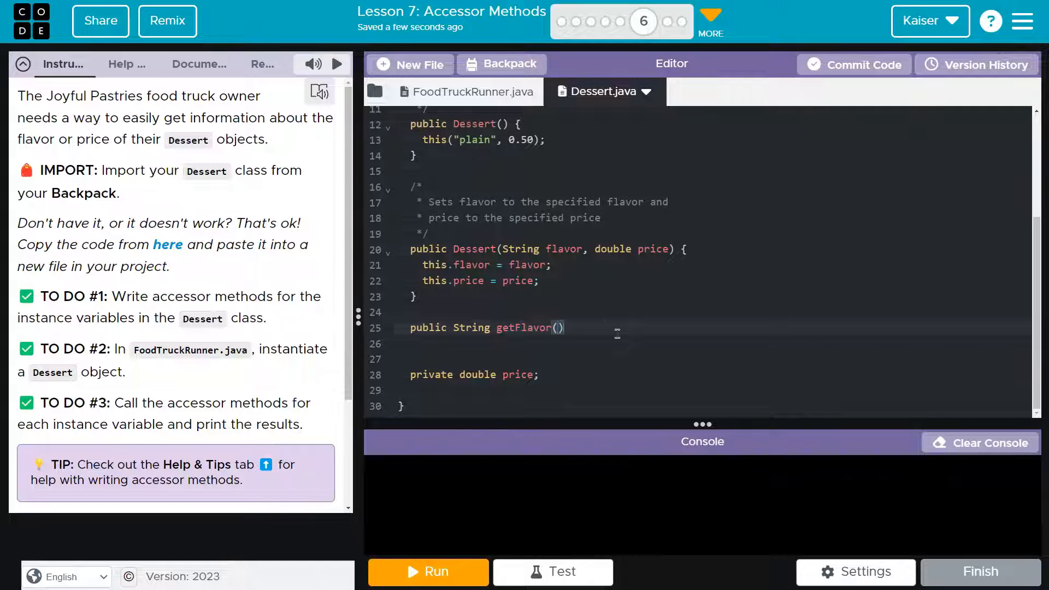
pyautogui.write('{')
pyautogui.write('* Returns the')
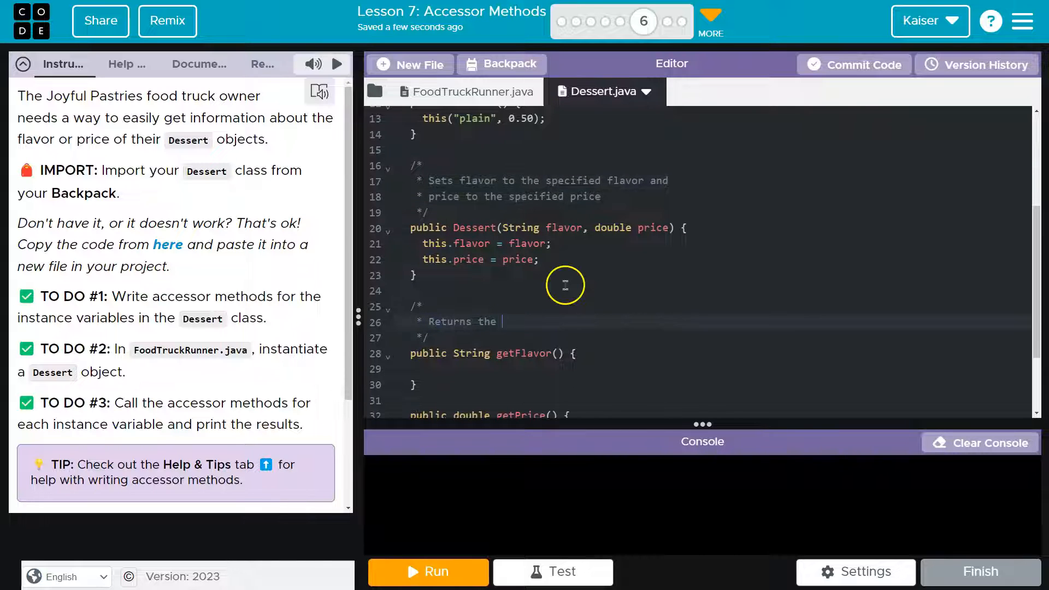
# Document both accessors and make getFlavor() return flavor and getPrice() return price.
pyautogui.write('flavor of the dessert')
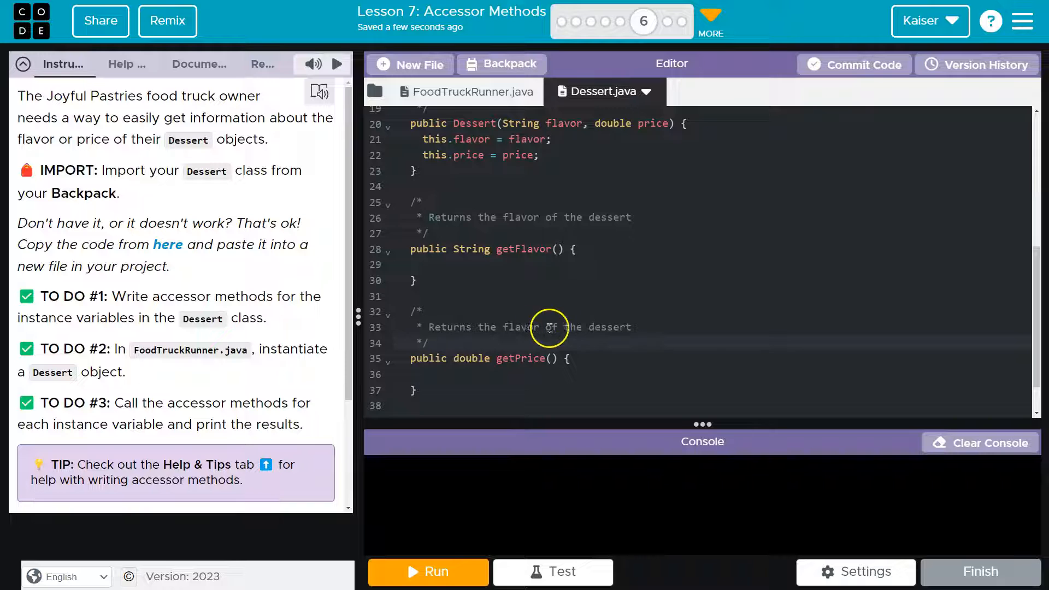
pyautogui.write('price')
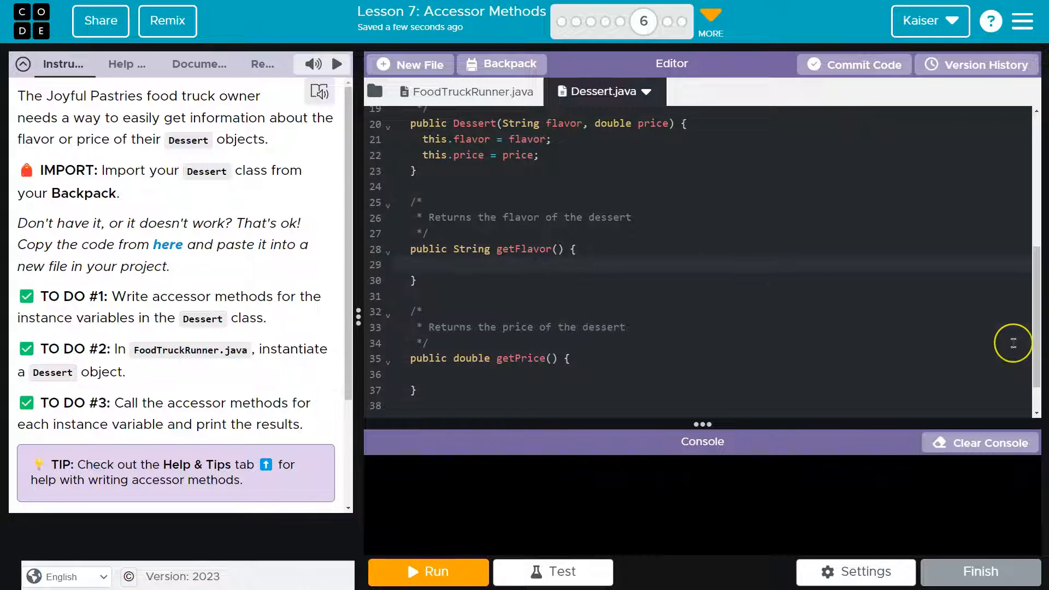
pyautogui.write('return fl')
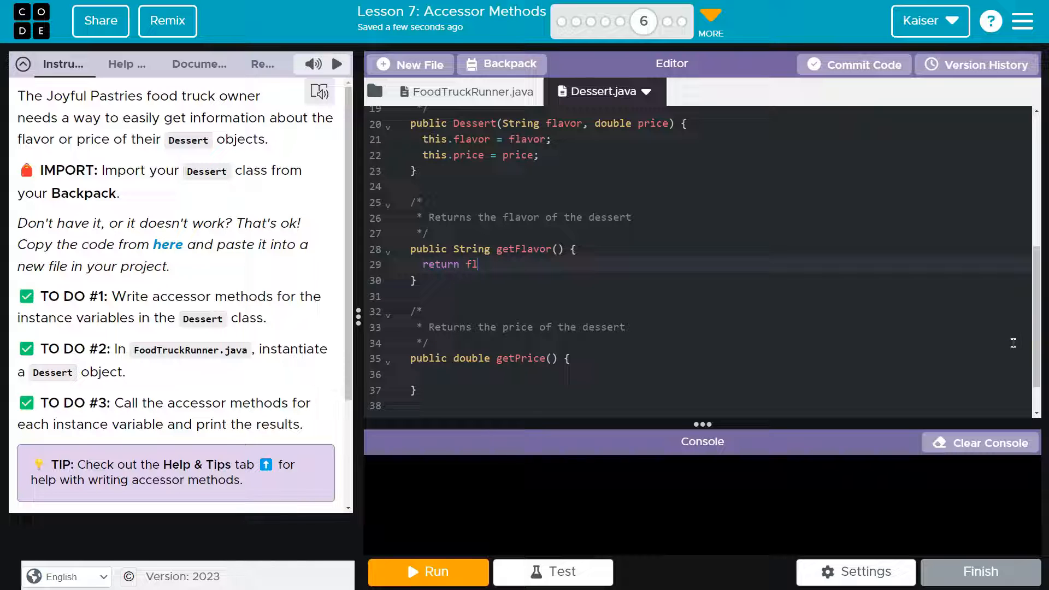
pyautogui.write('avor;')
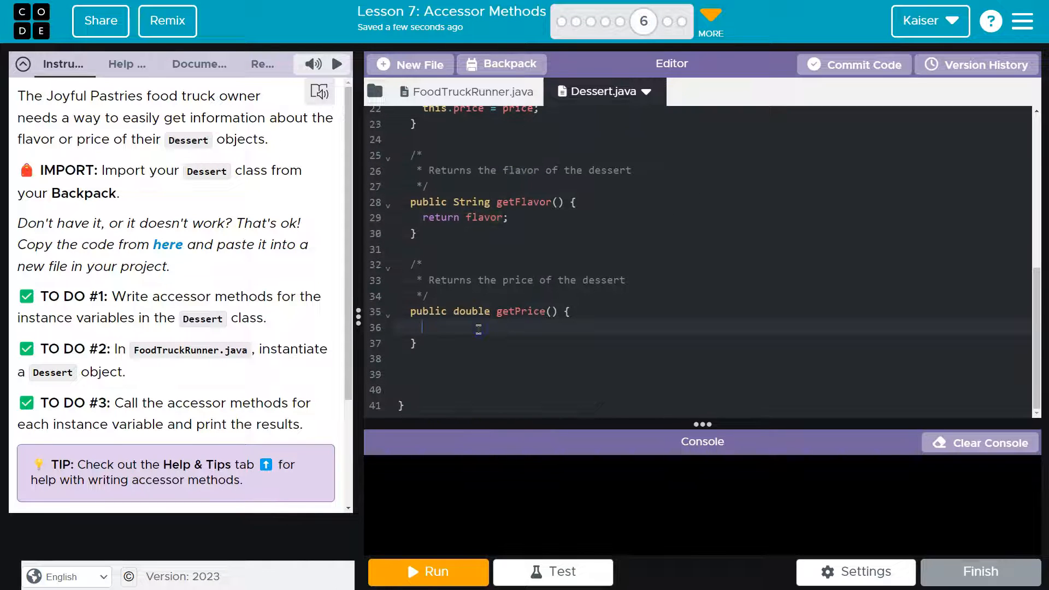
pyautogui.write('return price;')
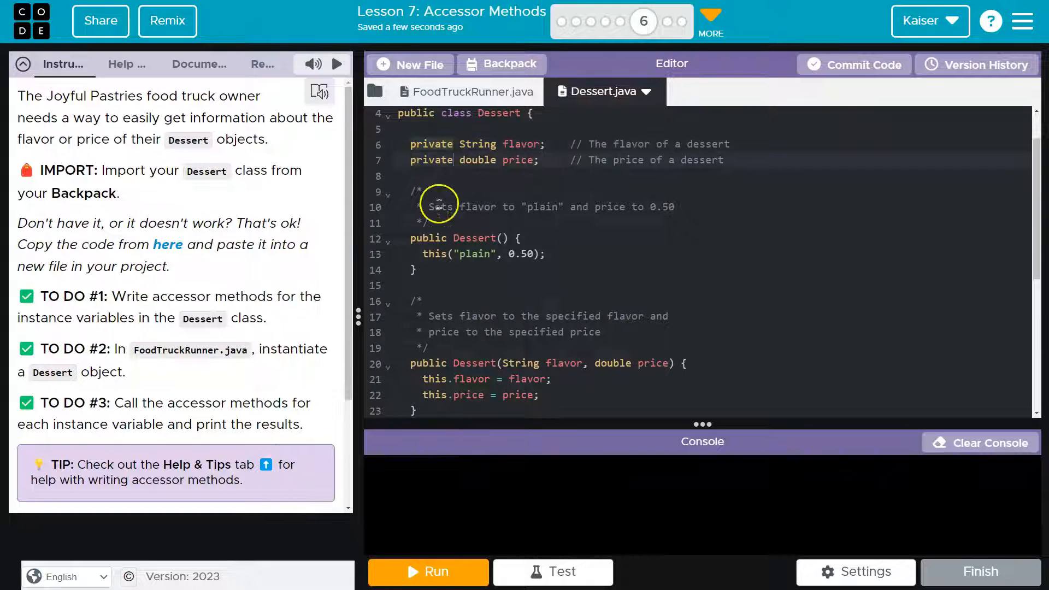
pyautogui.scroll(-3)
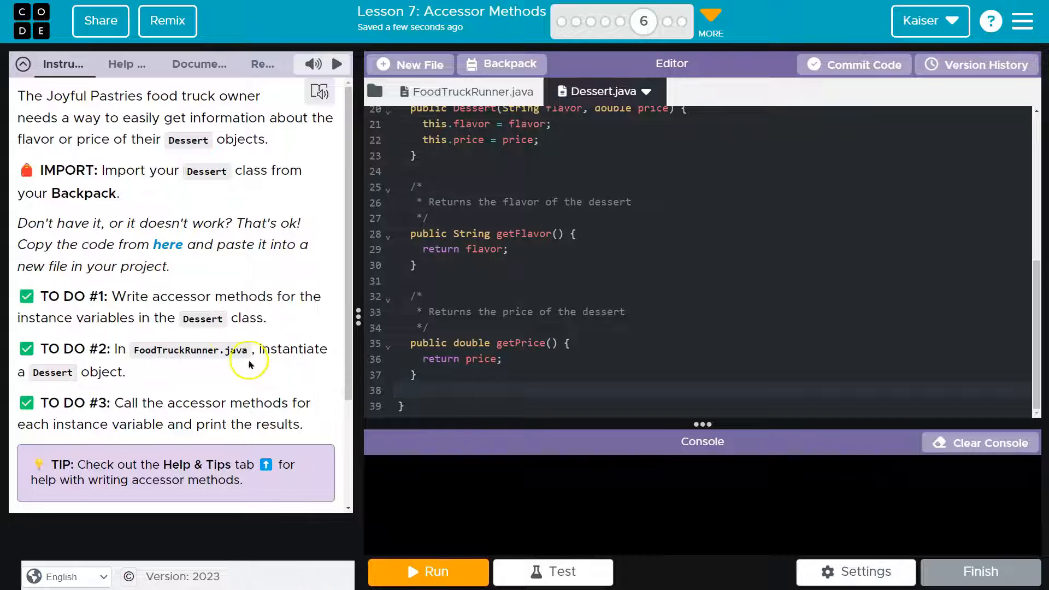
pyautogui.moveTo(269, 364)
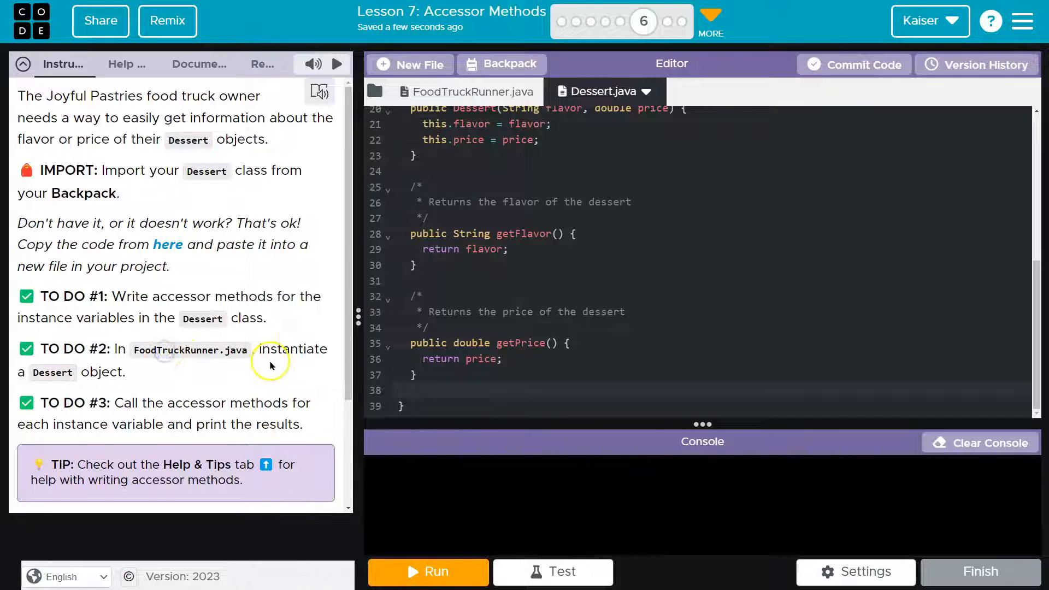
# In FoodTruckRunner, create Dessert cookie = new Dessert() and print its getFlavor() and getPrice().
pyautogui.click(468, 91)
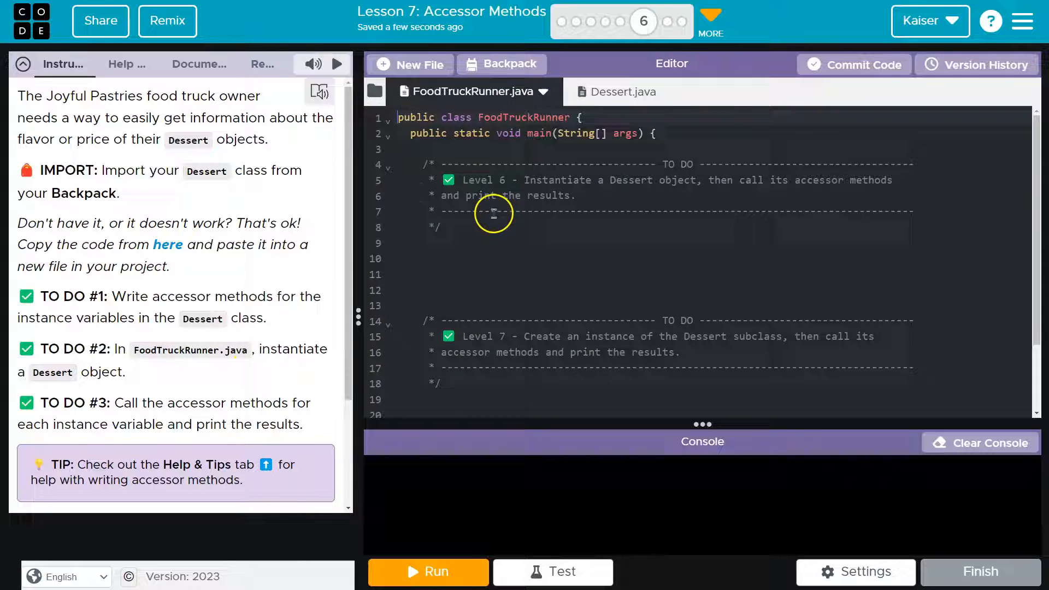
pyautogui.write('Dessert cookie')
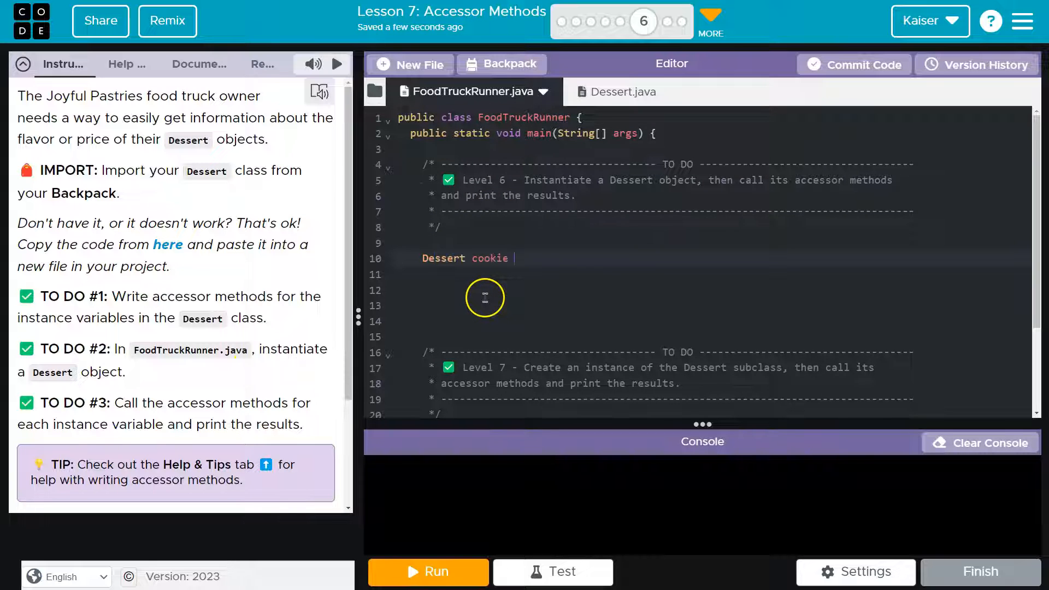
pyautogui.click(622, 92)
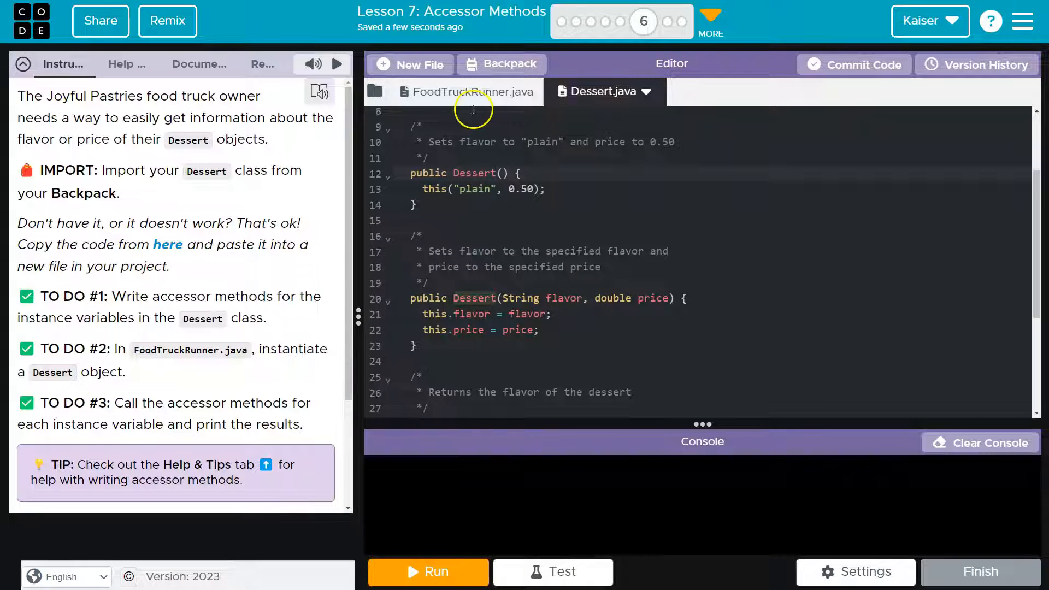
pyautogui.click(468, 92)
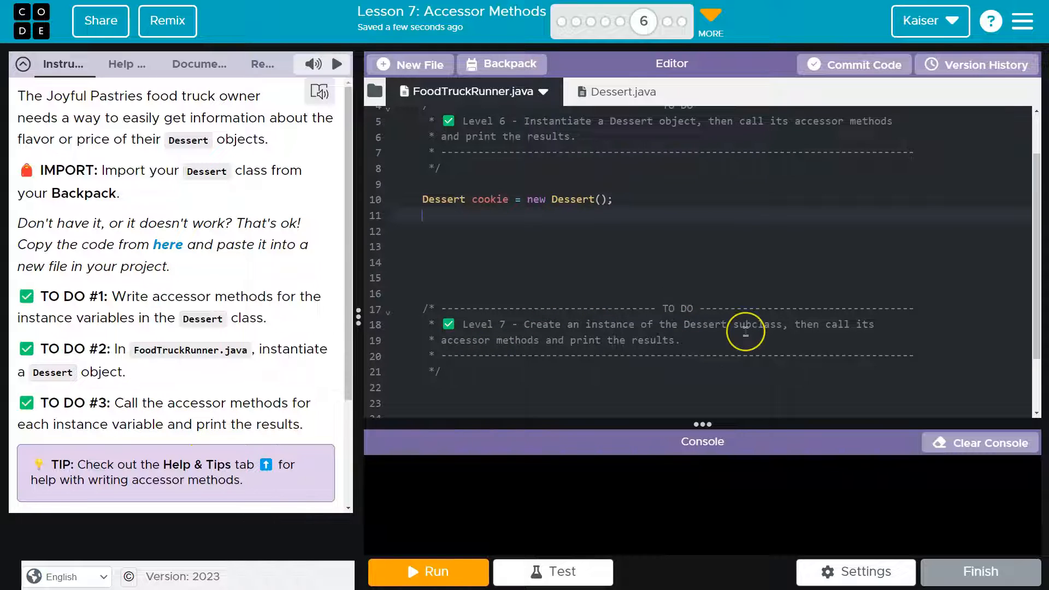
pyautogui.write('System.out.println(cookie.getPrice());')
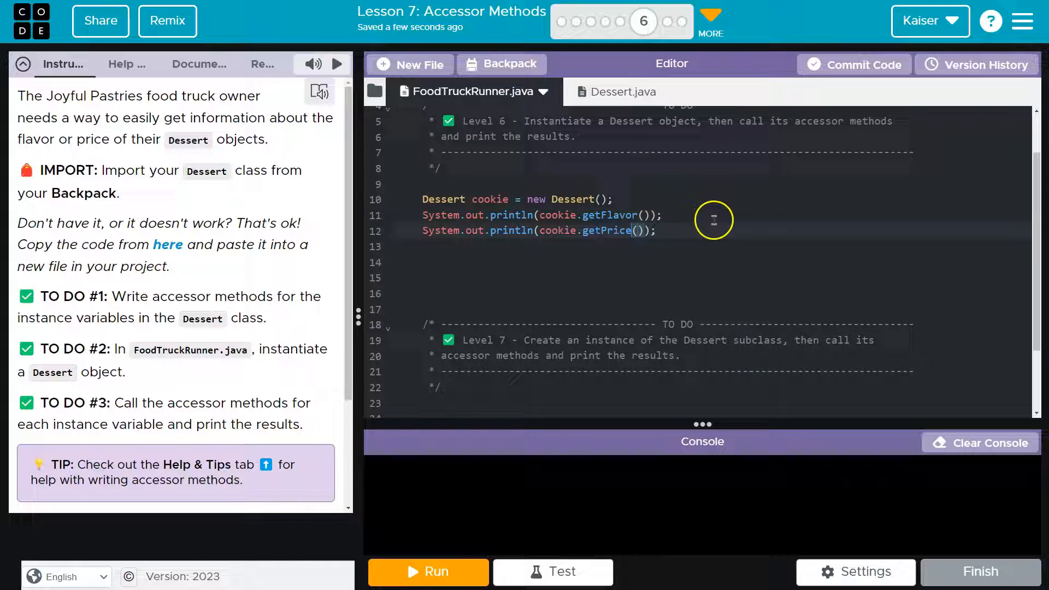
# Run the program to print plain and 0.5, checking the Dessert default constructor values.
pyautogui.click(428, 573)
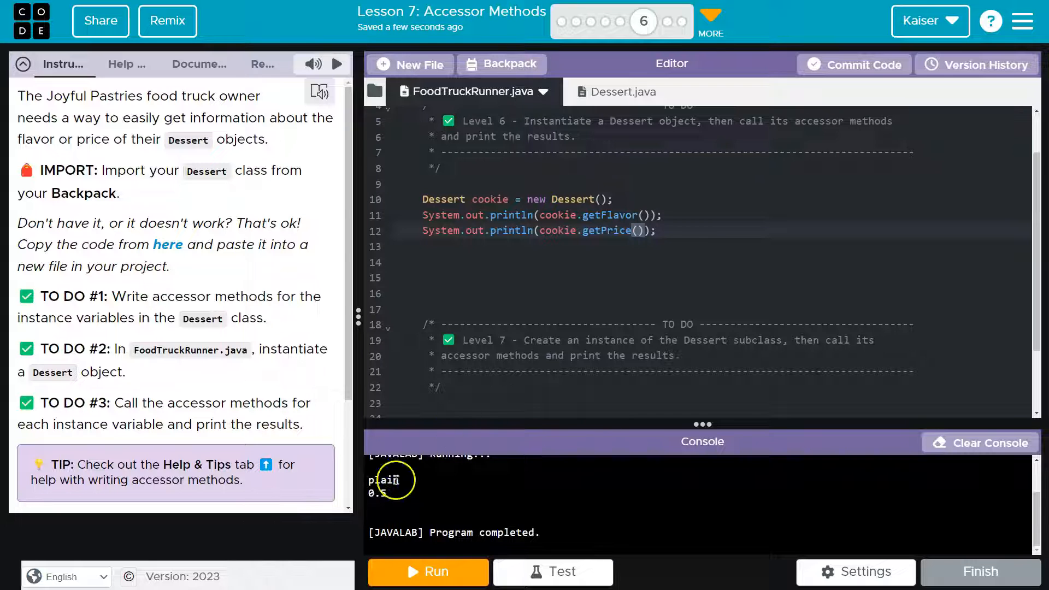
pyautogui.click(622, 92)
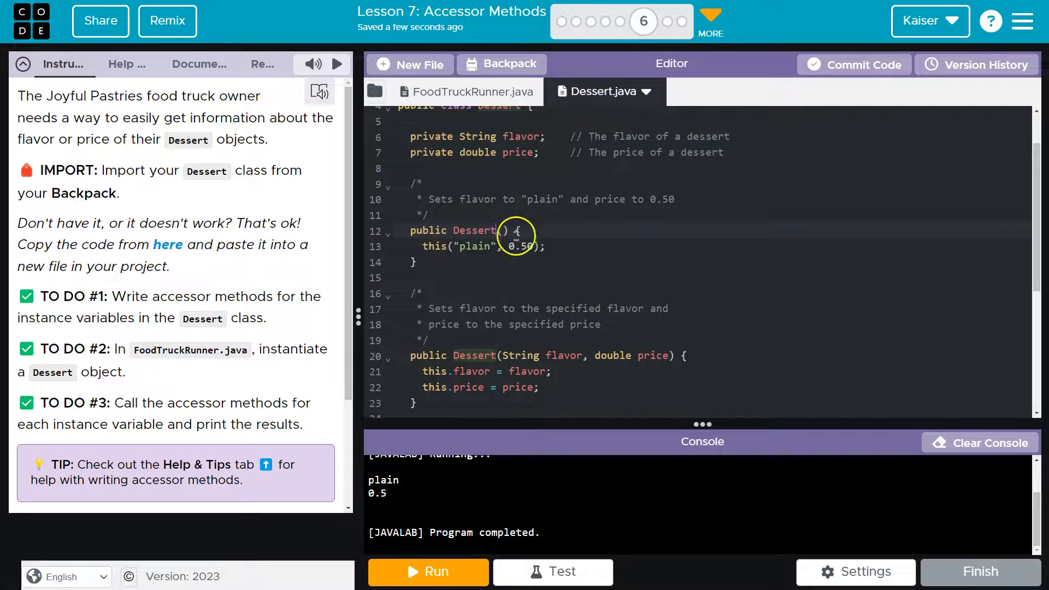
pyautogui.click(475, 92)
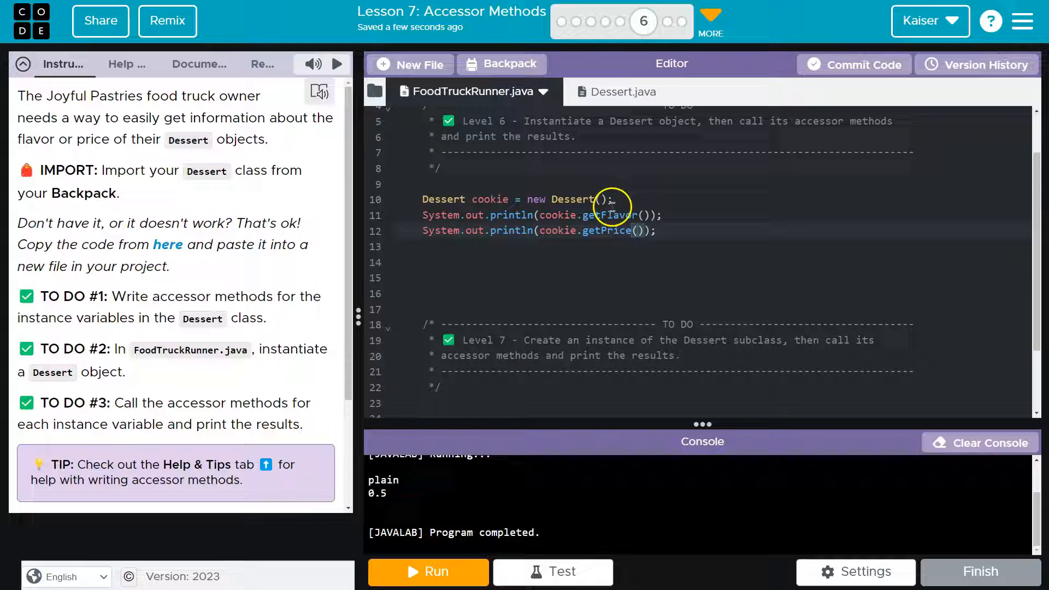
pyautogui.moveTo(540, 302)
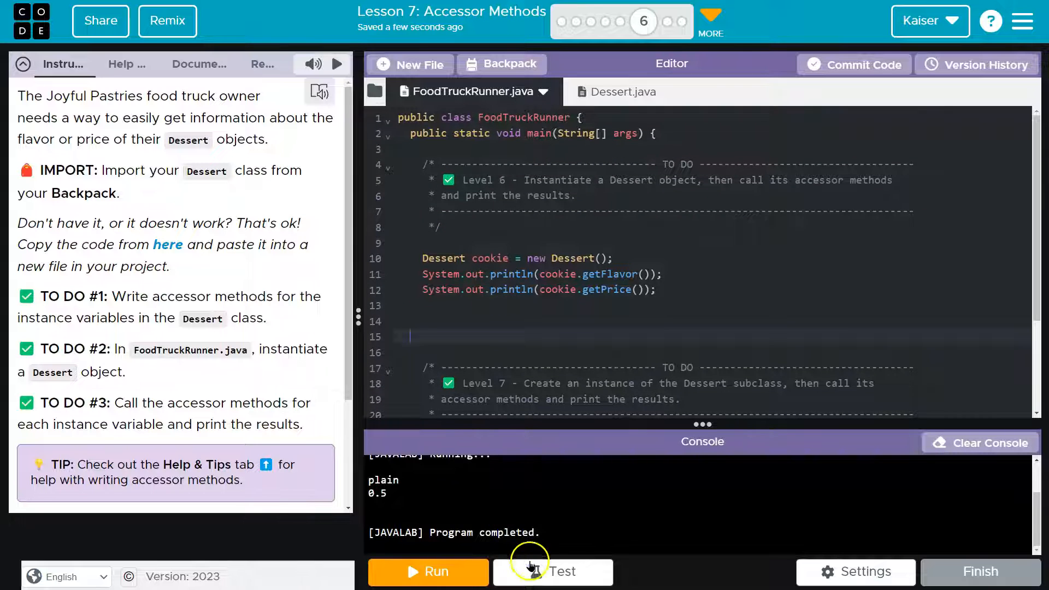
# Run the accessor tests so both report SUCCEEDED and the level is complete.
pyautogui.click(531, 572)
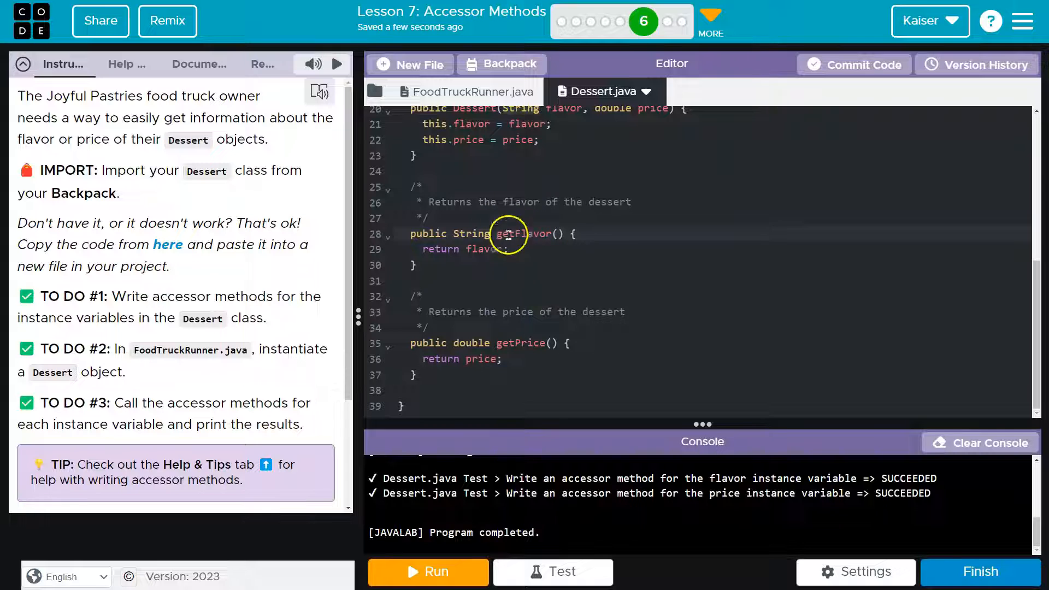
pyautogui.click(464, 92)
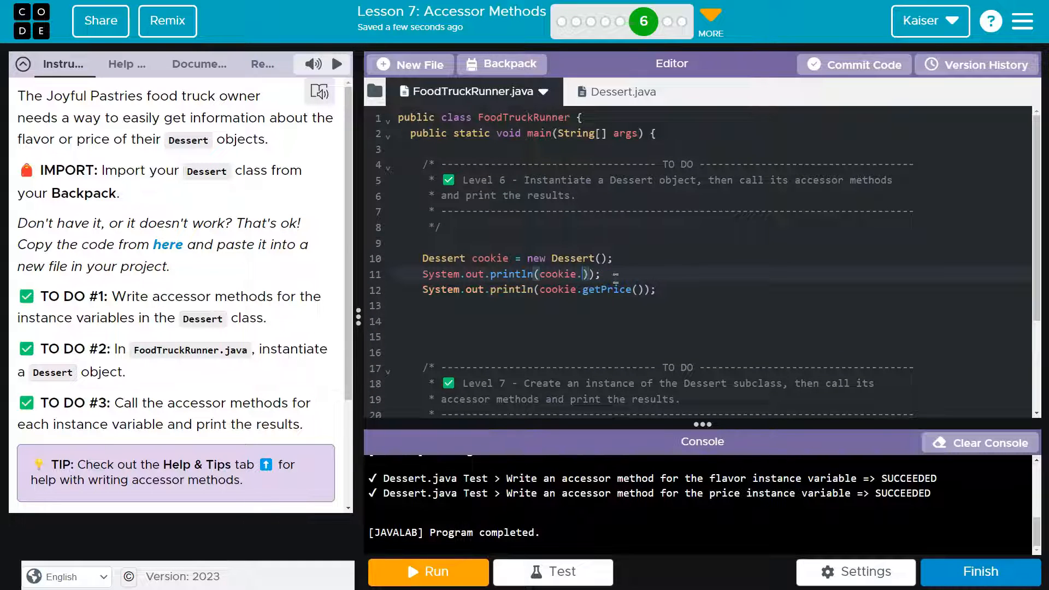
# Try direct cookie.flavor access, run to see the compile error against the private field.
pyautogui.write('flavor')
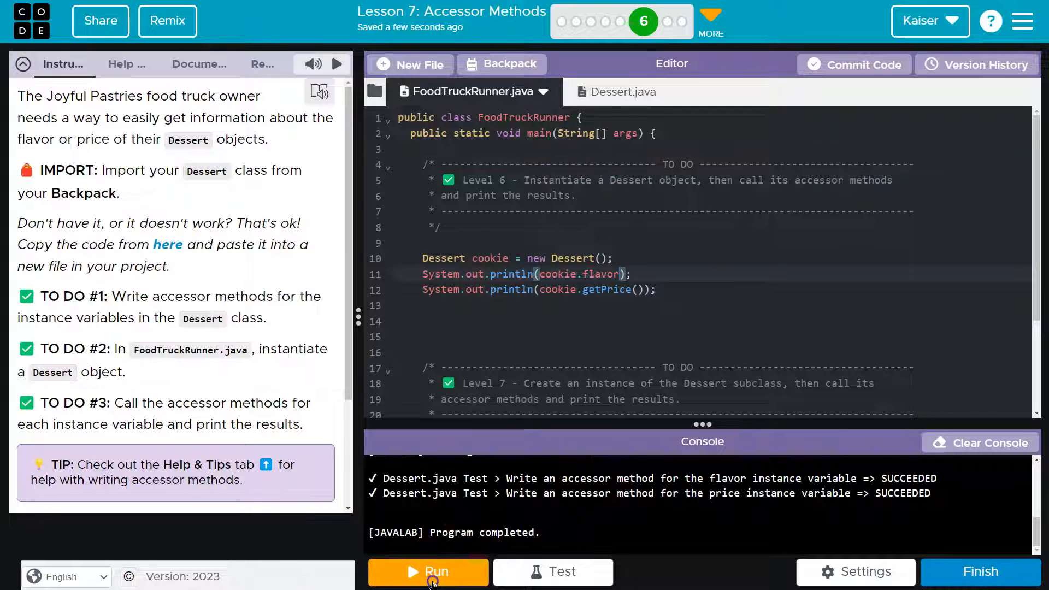
pyautogui.click(428, 572)
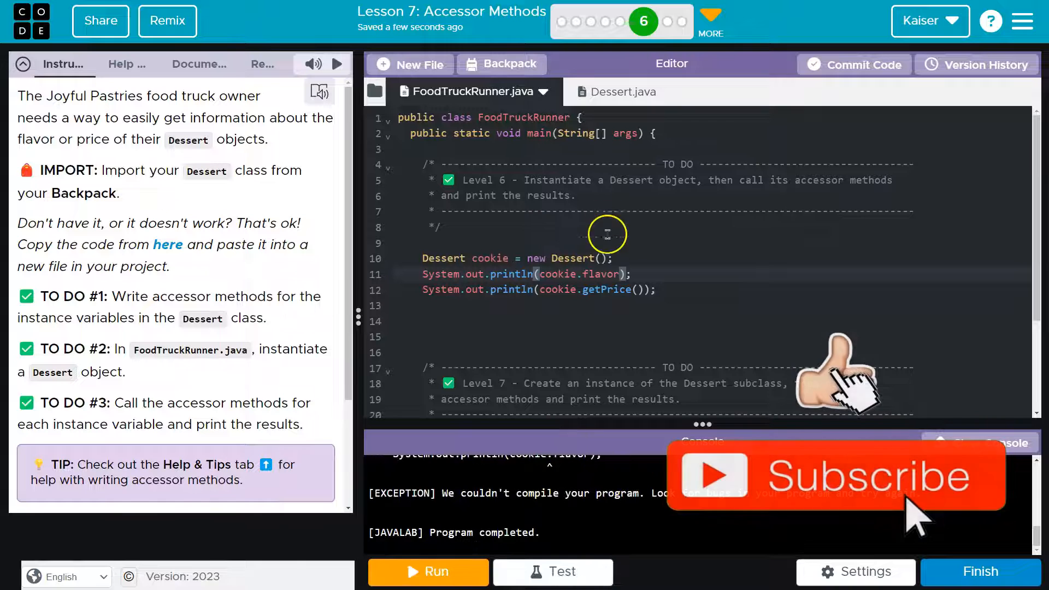
pyautogui.click(606, 92)
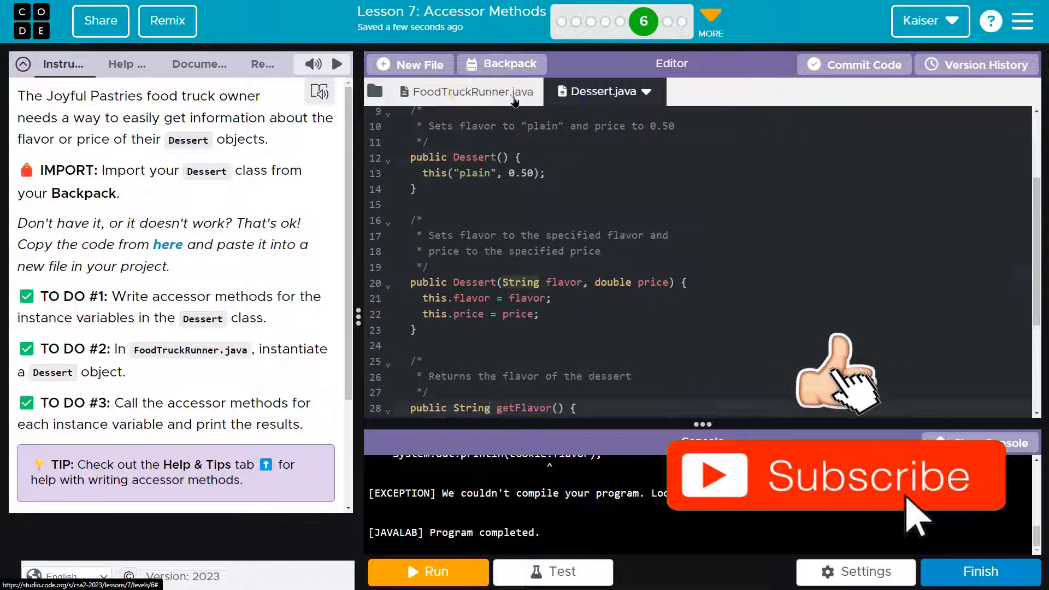
pyautogui.click(467, 92)
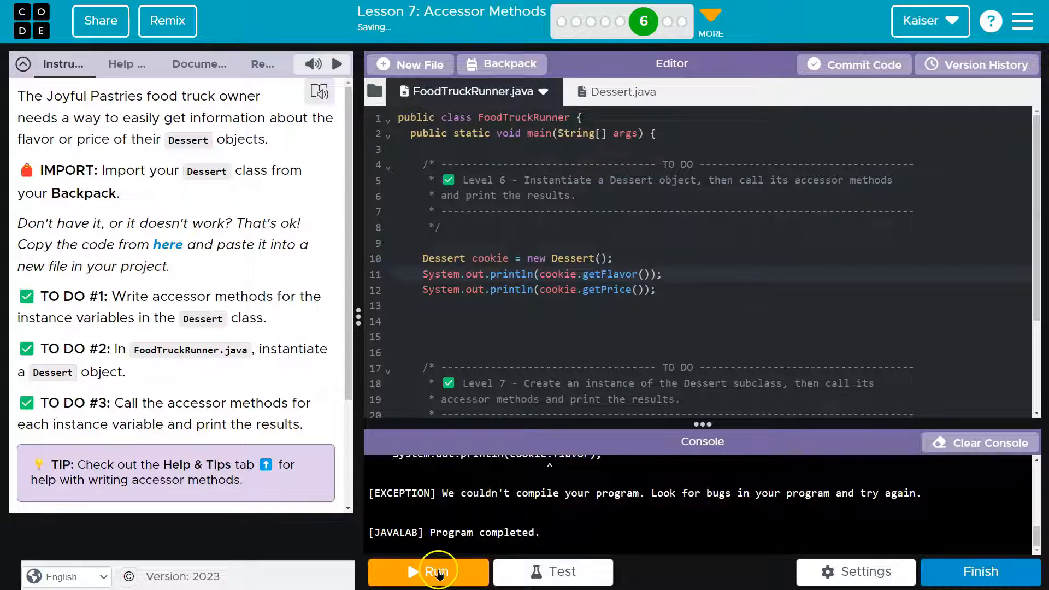
# Restore getFlavor(), rerun to print plain and 0.5, and pass both accessor tests again.
pyautogui.click(439, 572)
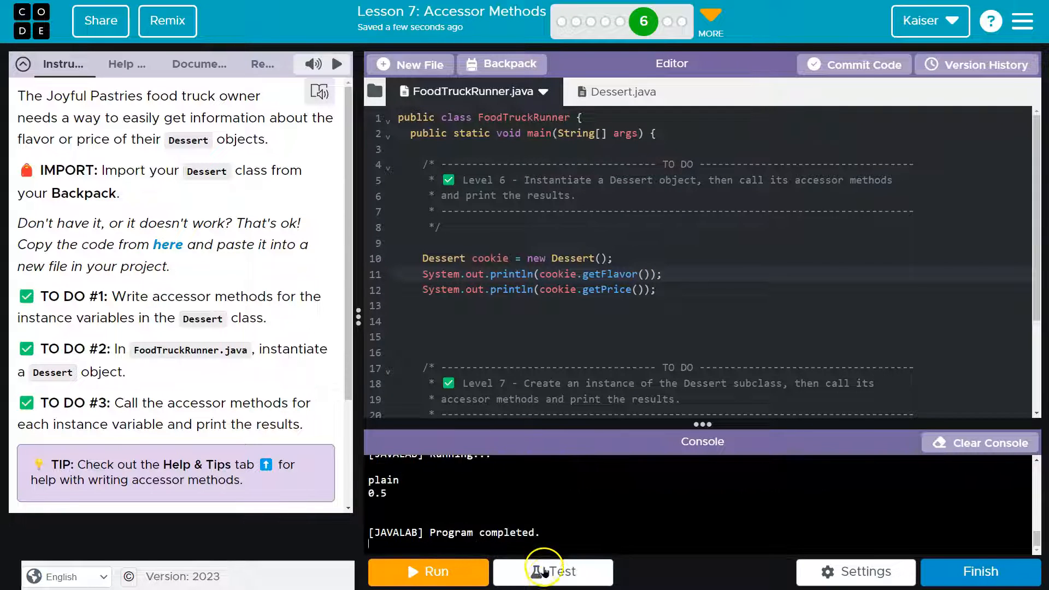
pyautogui.click(552, 571)
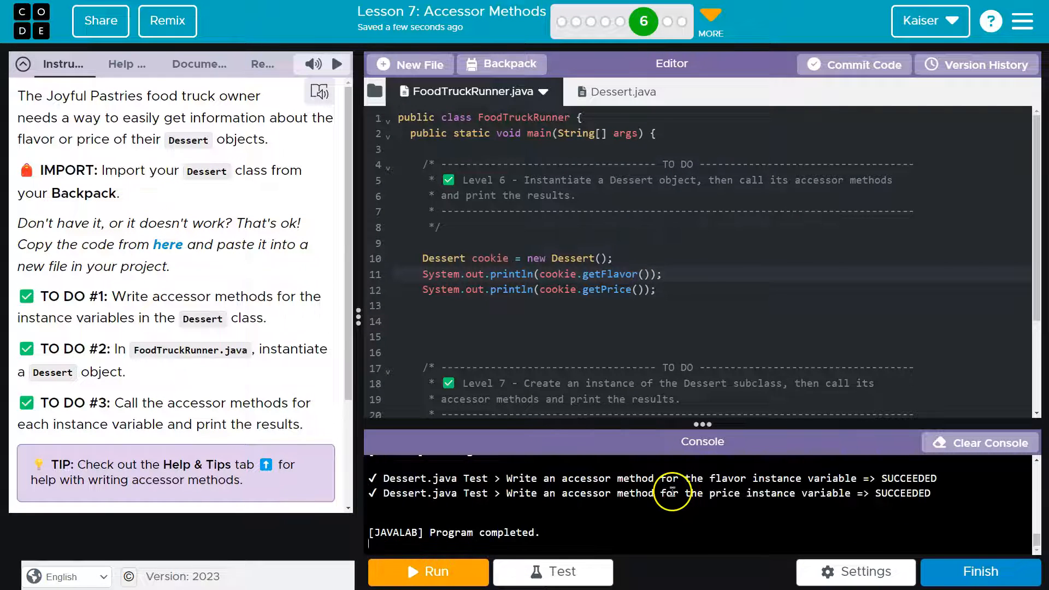